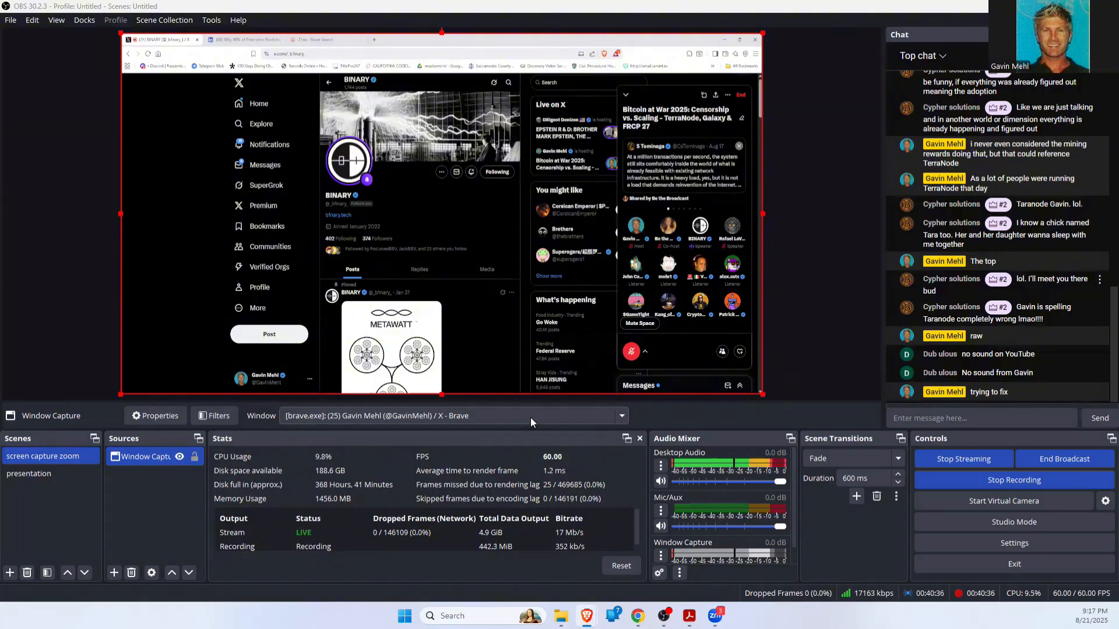
# Show the list of open windows available to the Window Capture source.
pyautogui.click(619, 415)
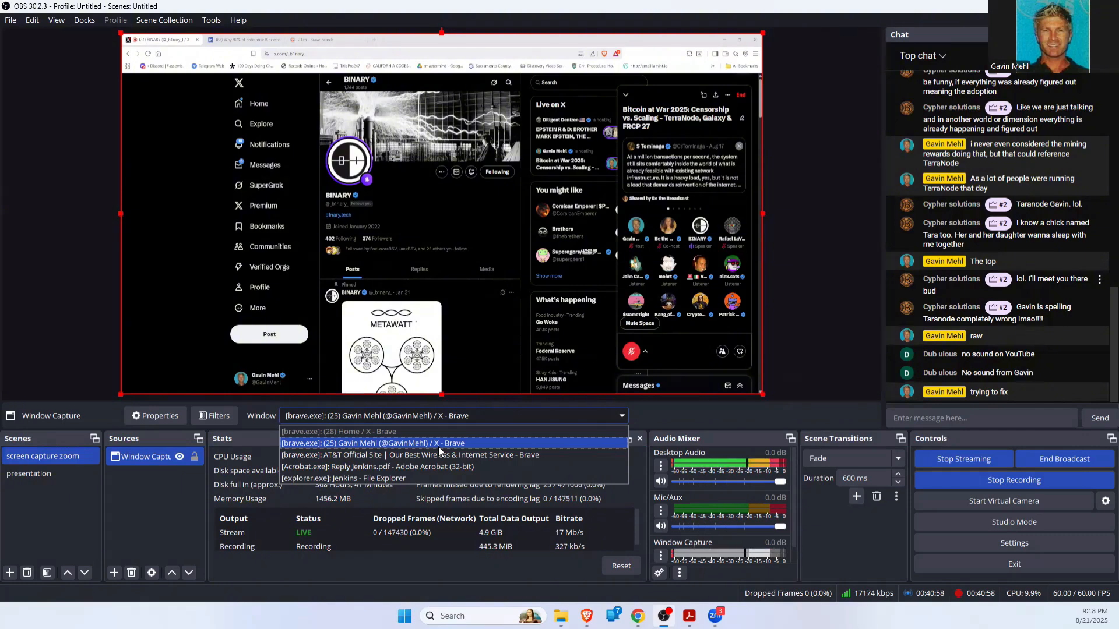
# Keep the '[brave.exe] X - Brave' window selected as the capture and dismiss the list.
pyautogui.click(371, 443)
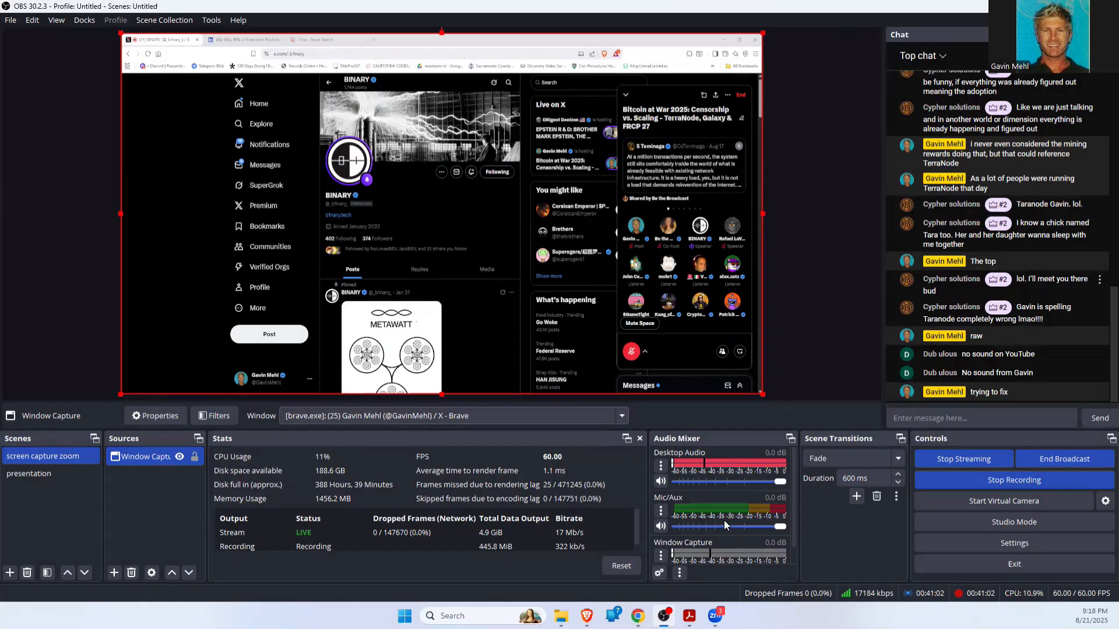
pyautogui.click(660, 527)
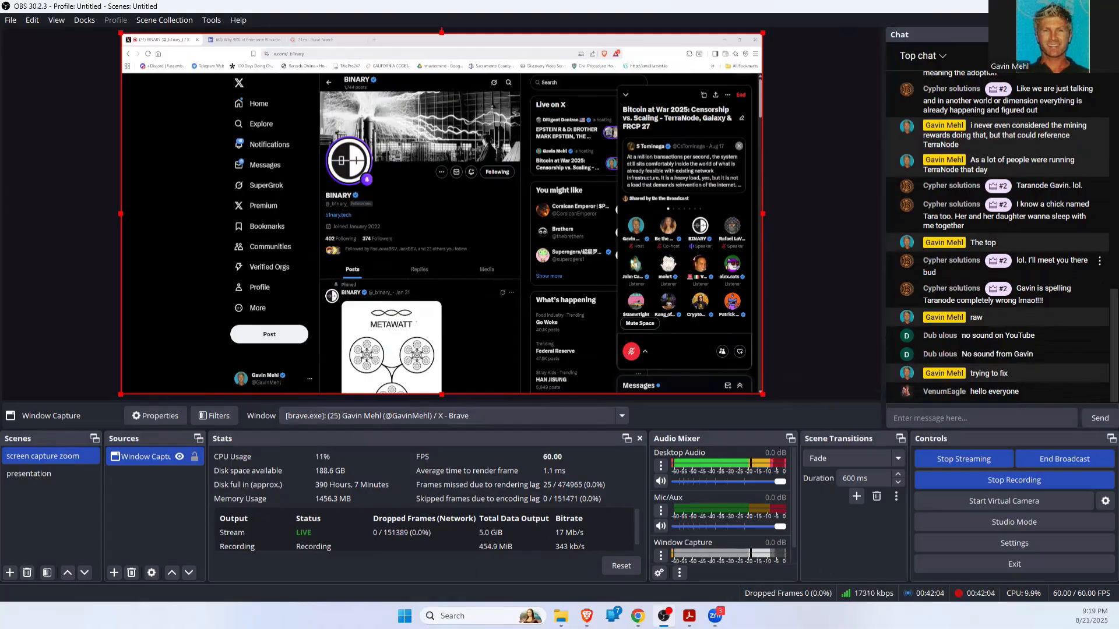
# Send the greeting 'hwe' in the stream Chat dock.
pyautogui.click(981, 417)
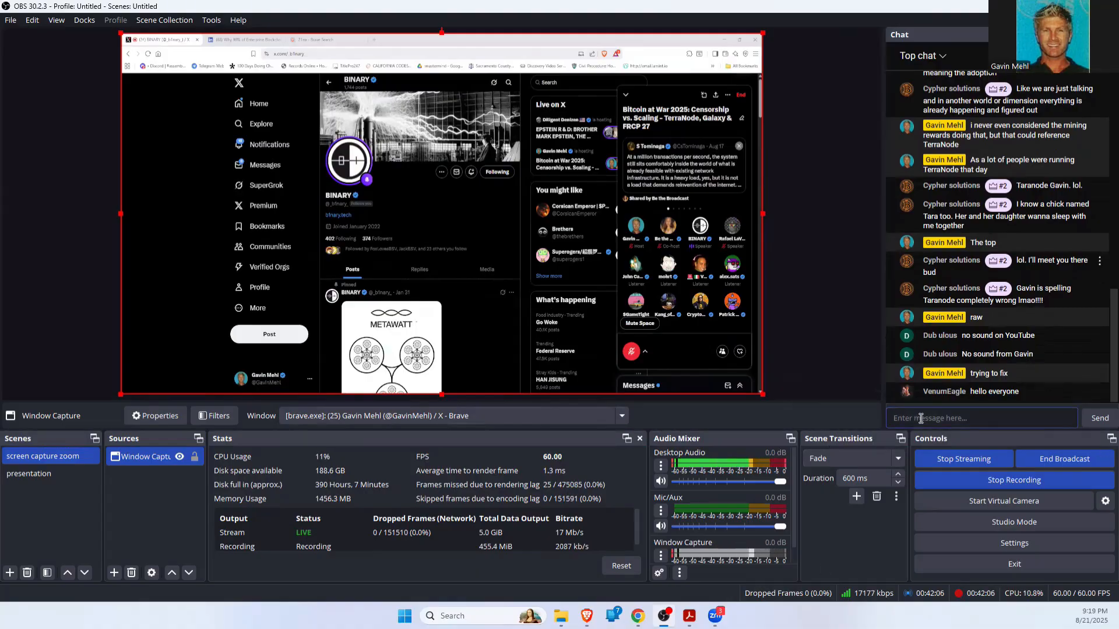
pyautogui.write('h')
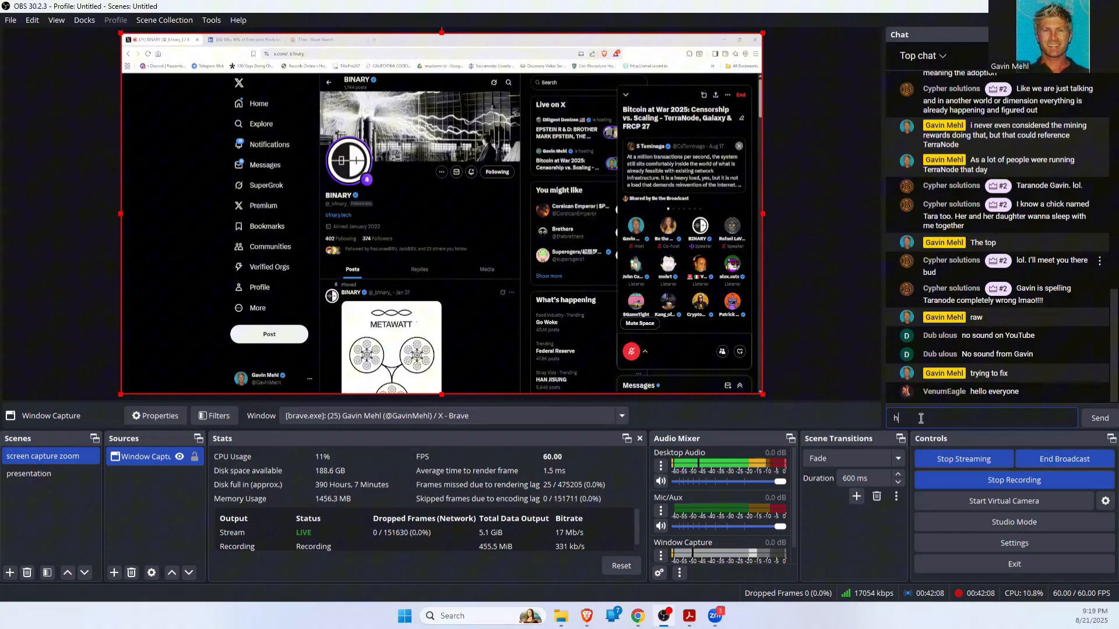
pyautogui.write('we')
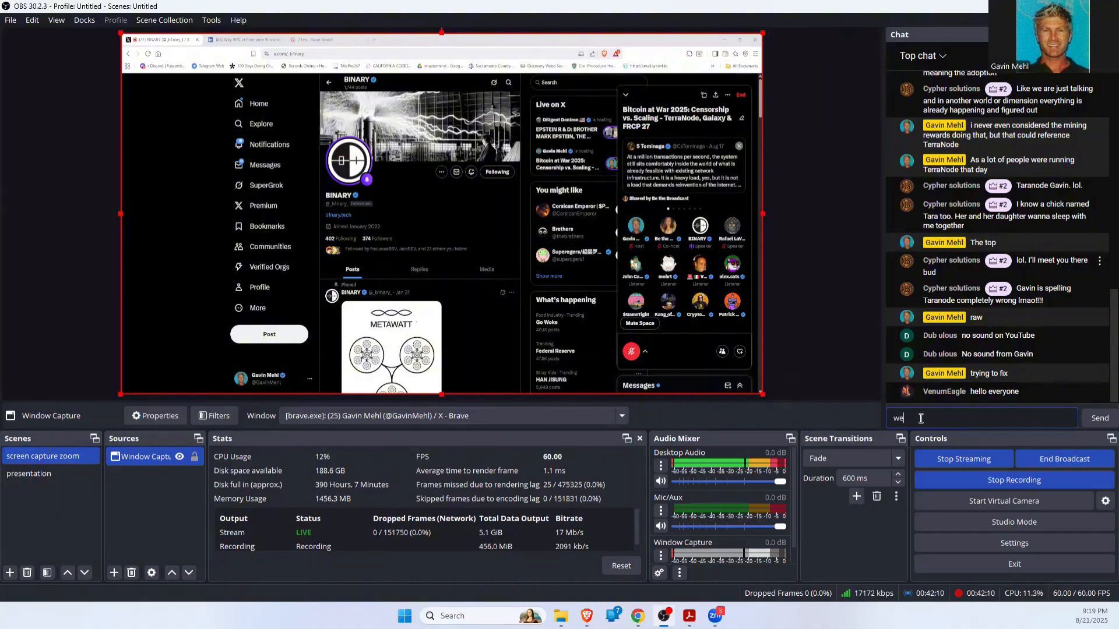
pyautogui.click(1099, 418)
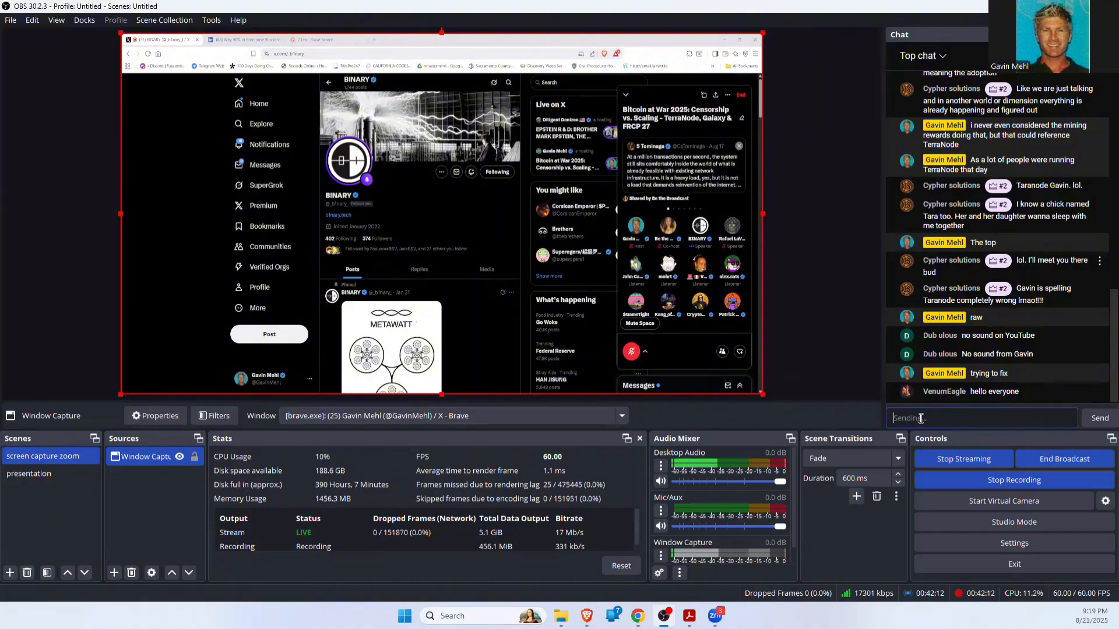